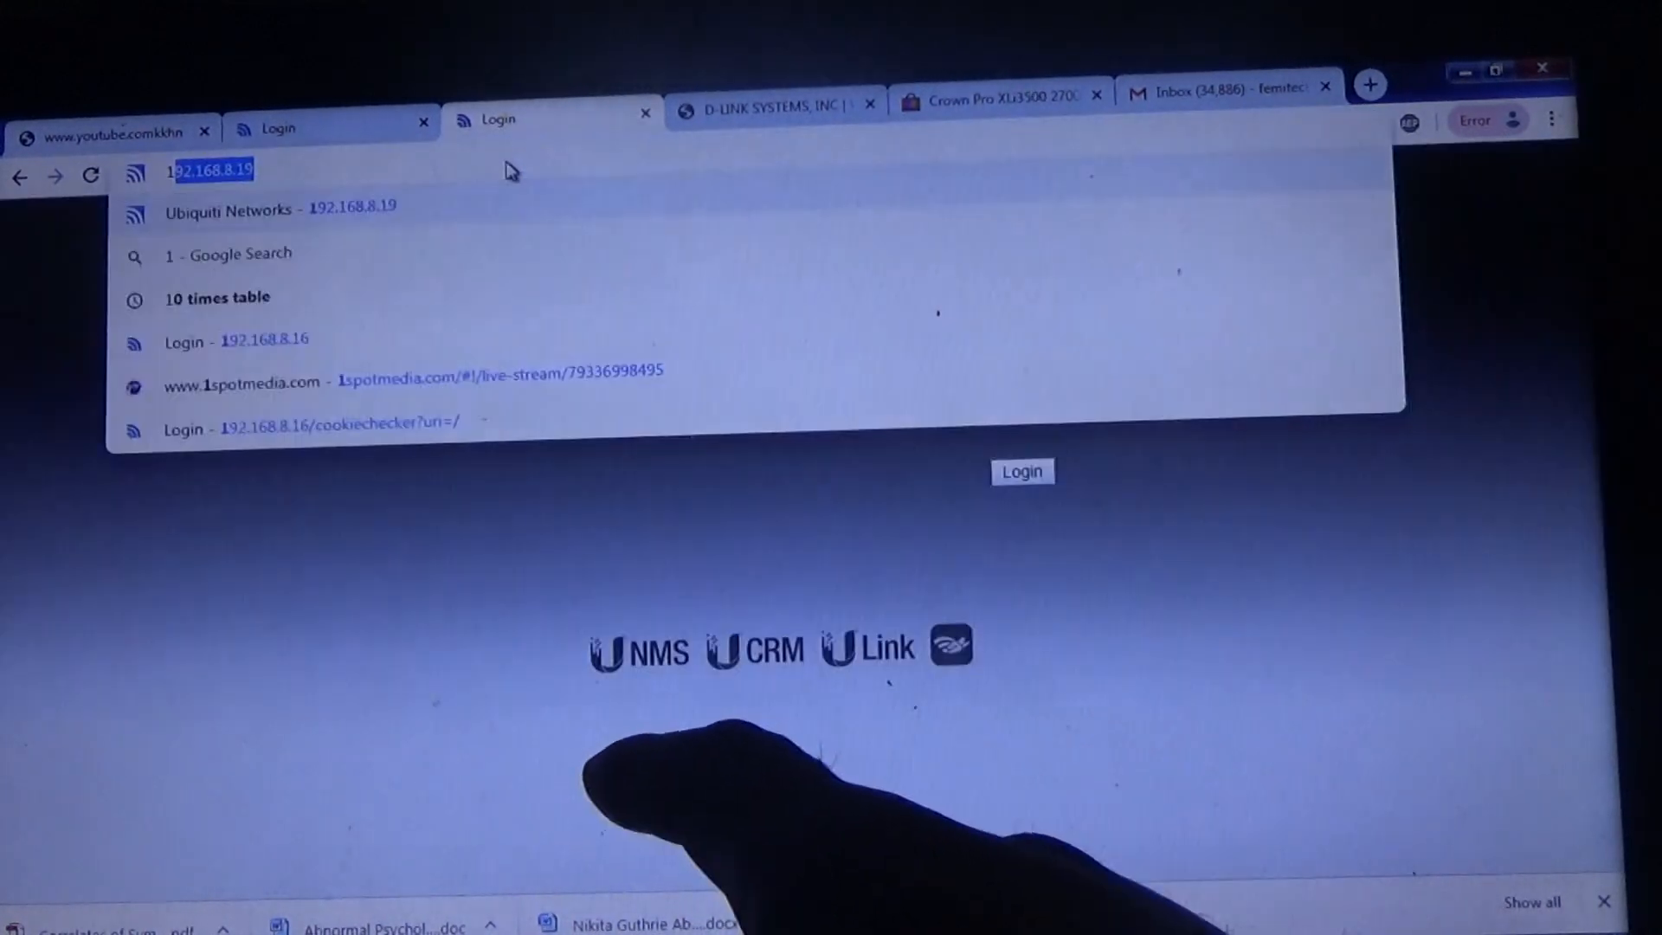
# - Log into the D-Link DIR-605L router at 192.168.0.1 with its password
pyautogui.write('192.168')
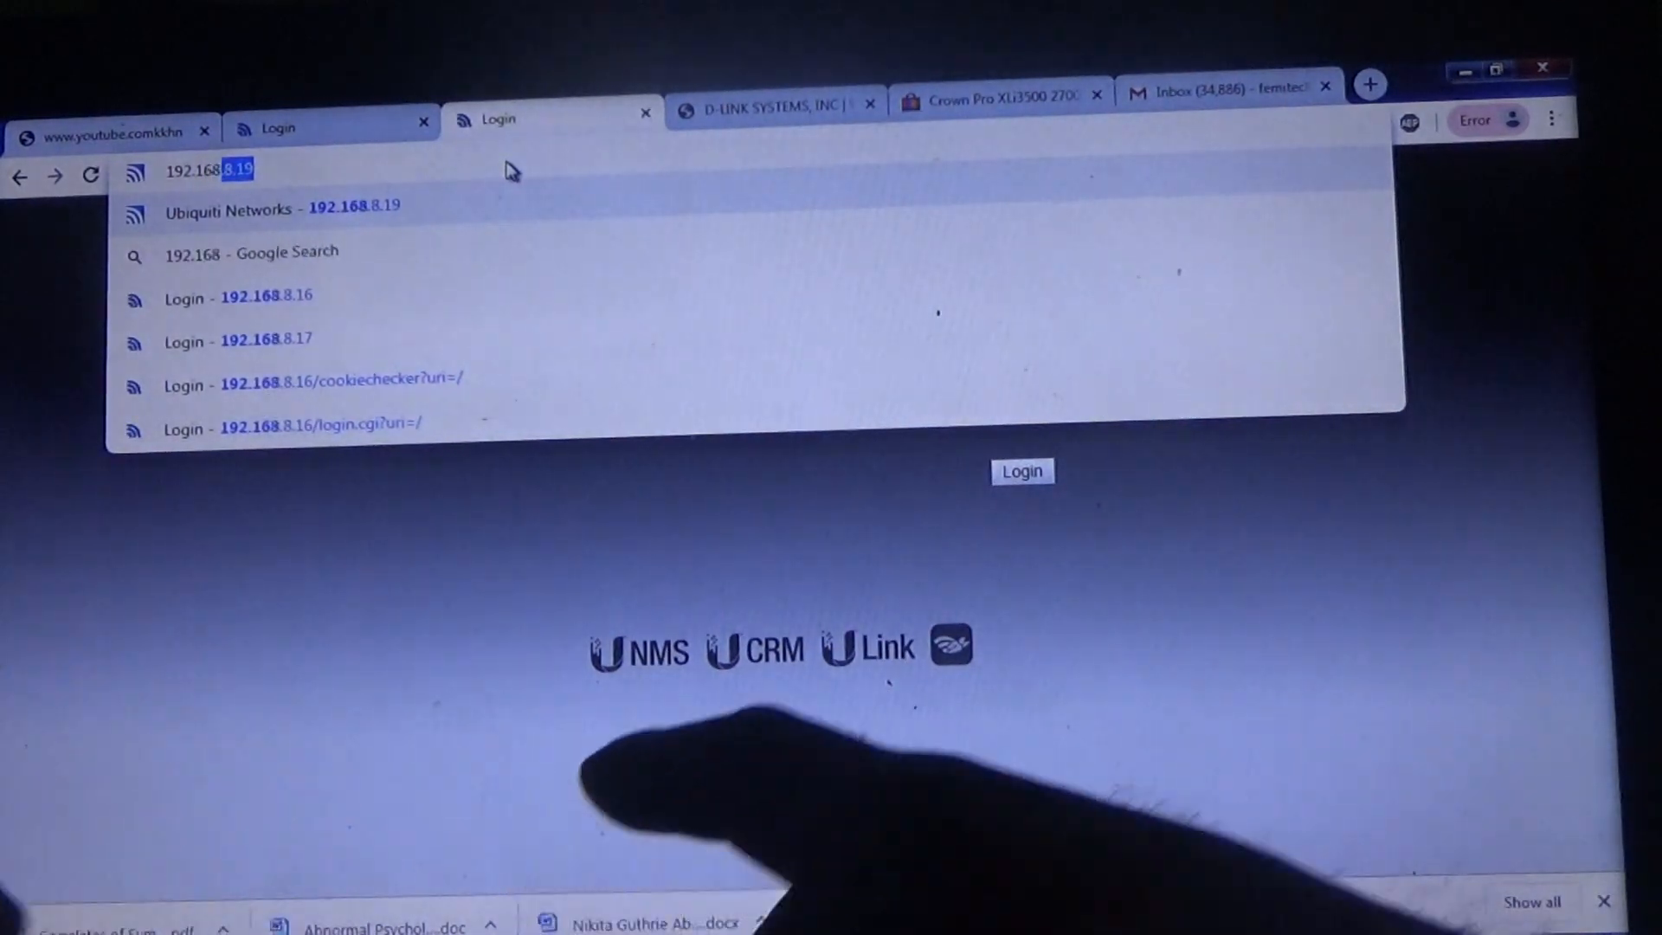
pyautogui.write('192.168.0.1/index.asp')
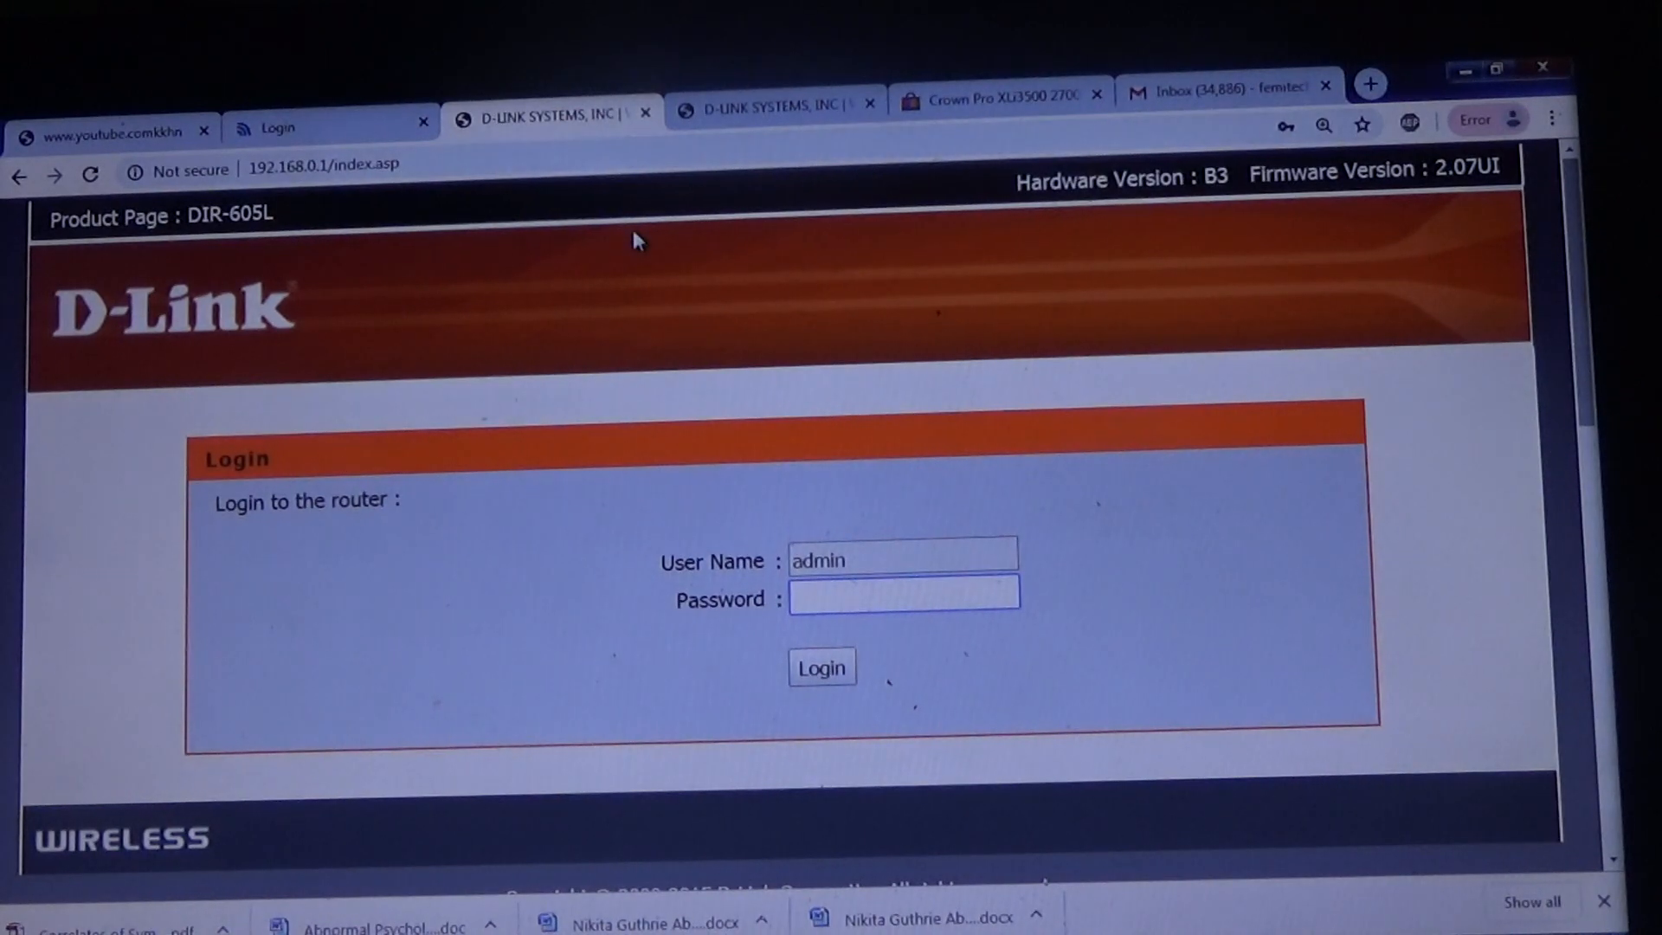
pyautogui.click(904, 599)
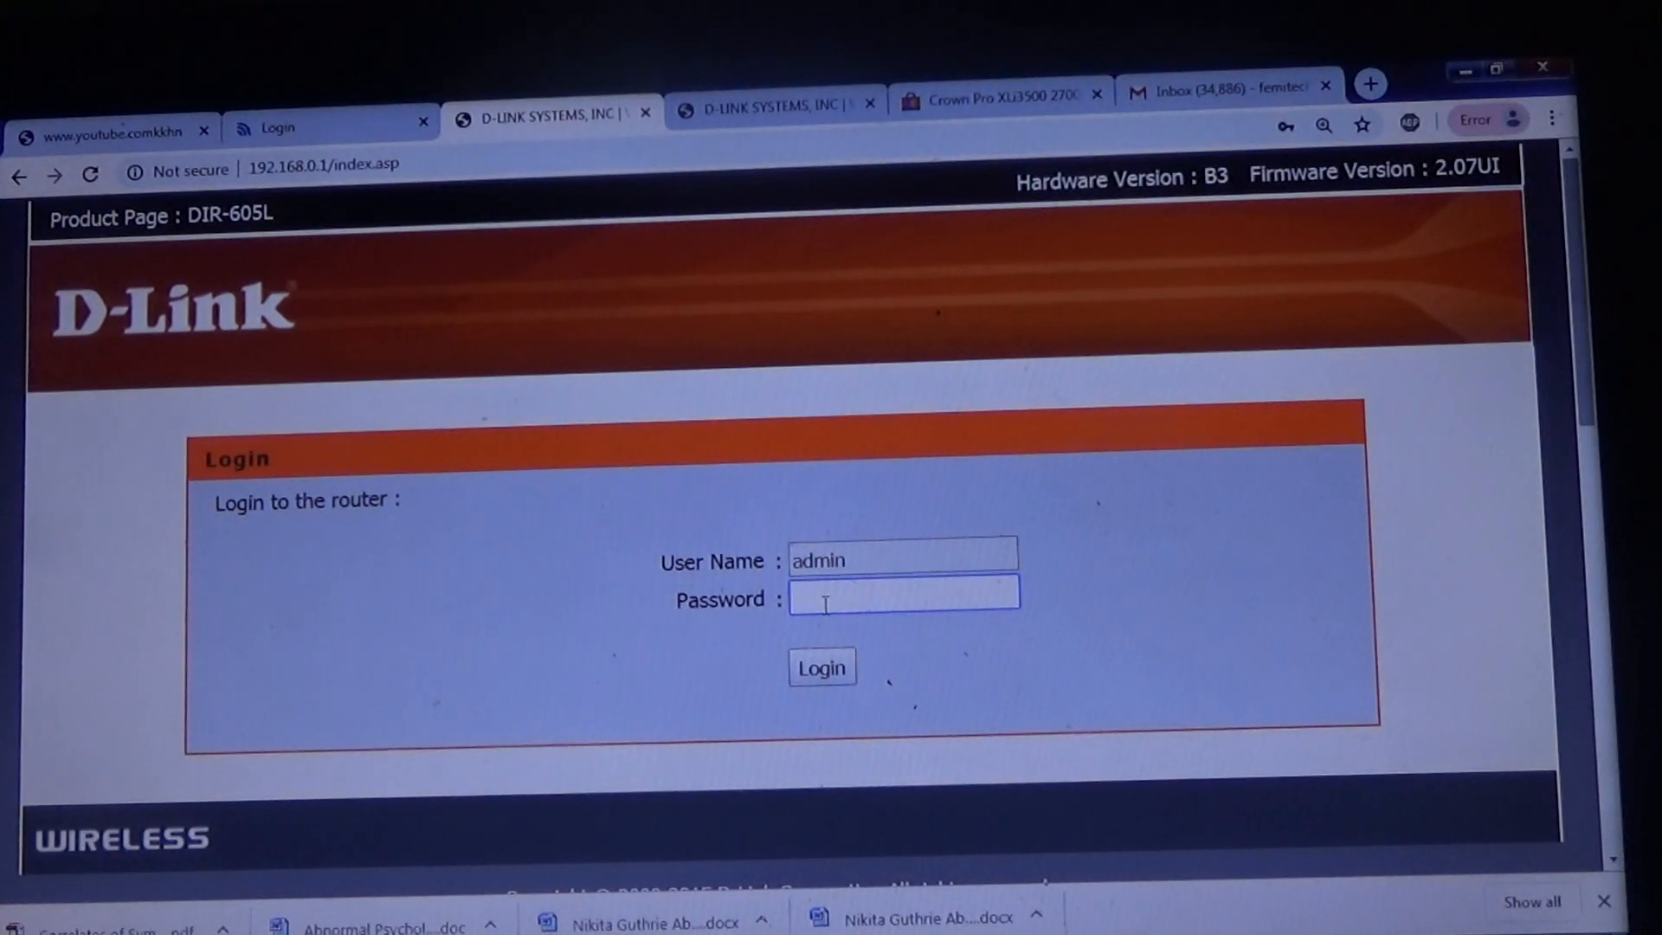
pyautogui.click(820, 668)
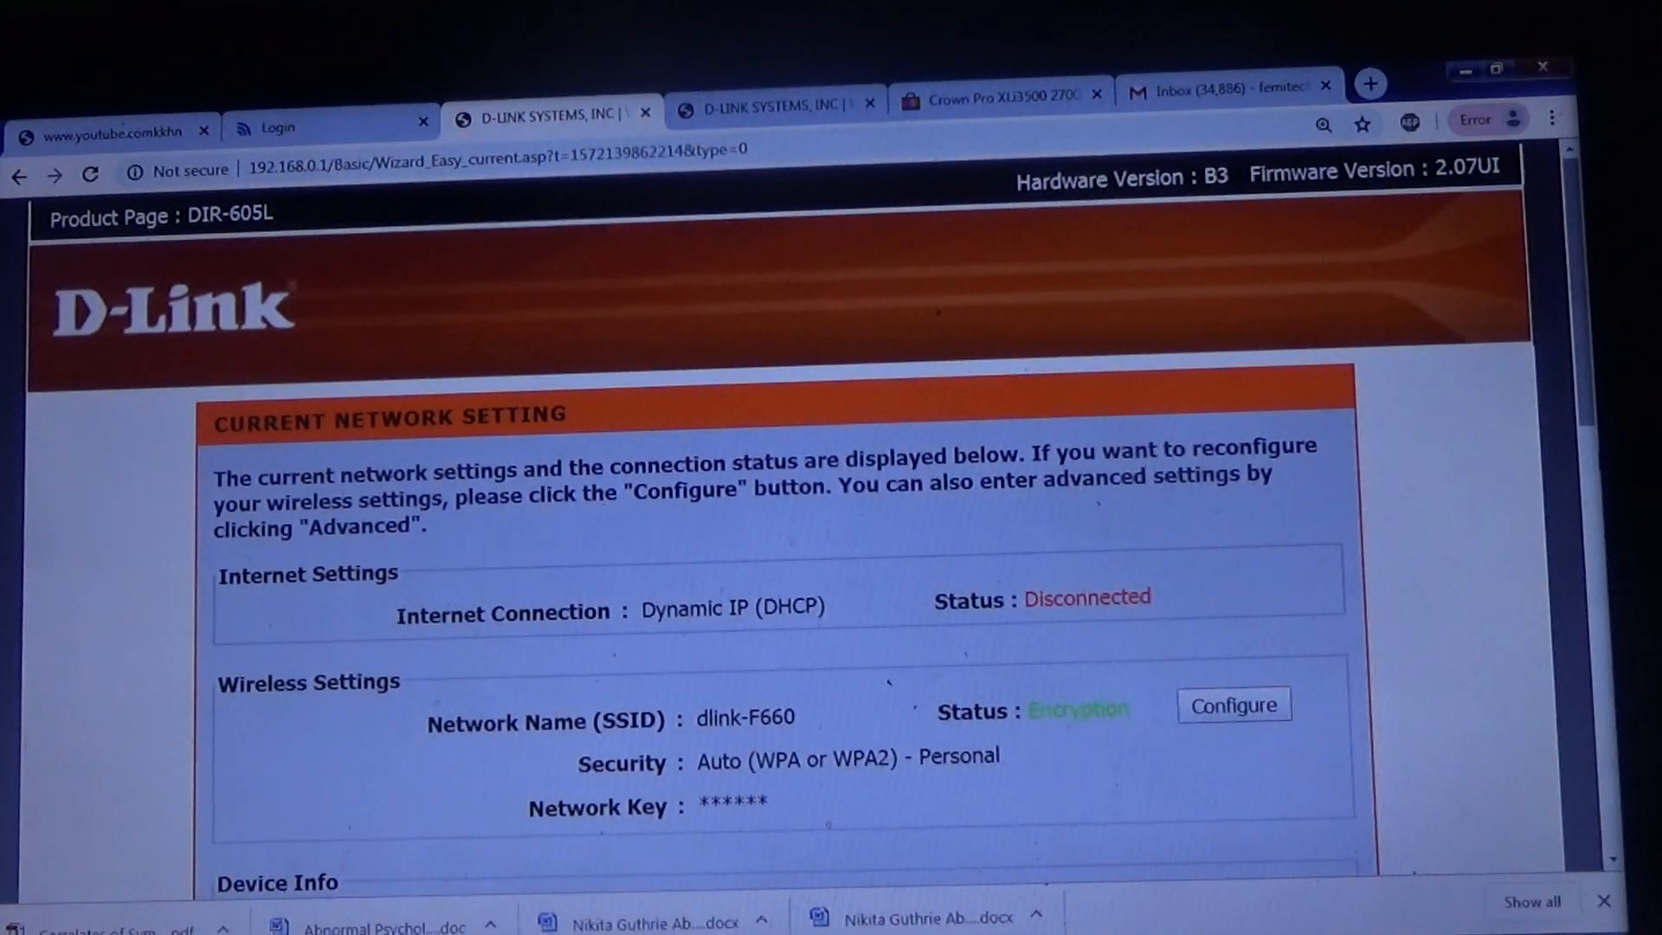
# - Enter the Advanced setup area and go to the Wireless Connection settings
pyautogui.scroll(-3)
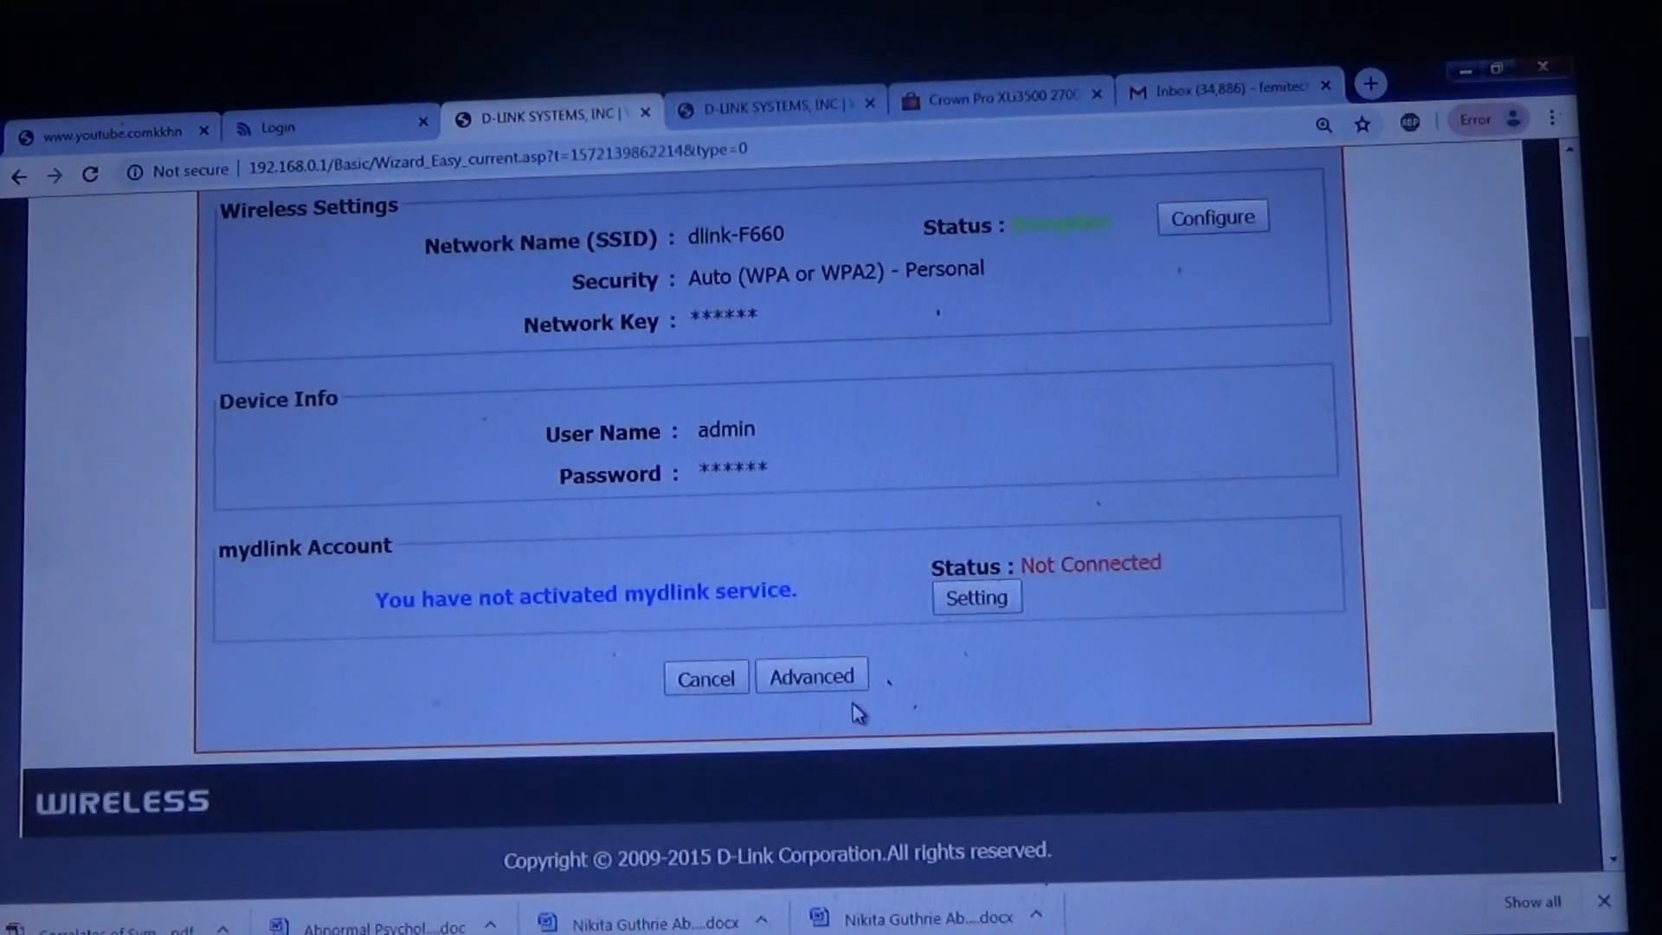
pyautogui.click(810, 677)
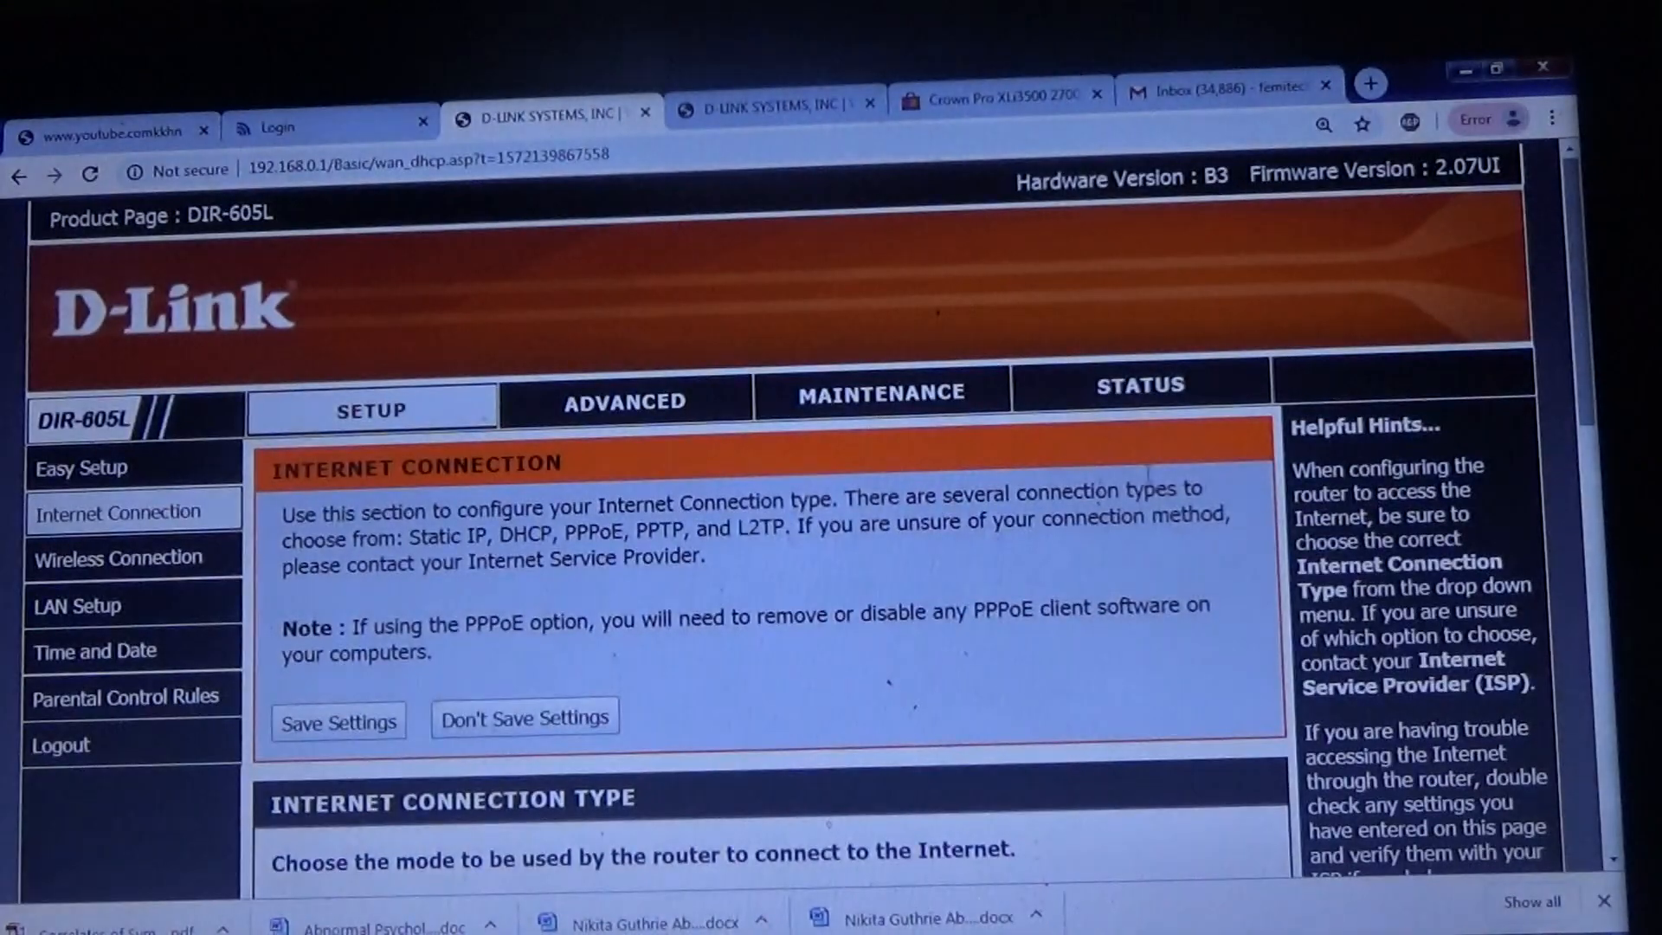
pyautogui.scroll(-3)
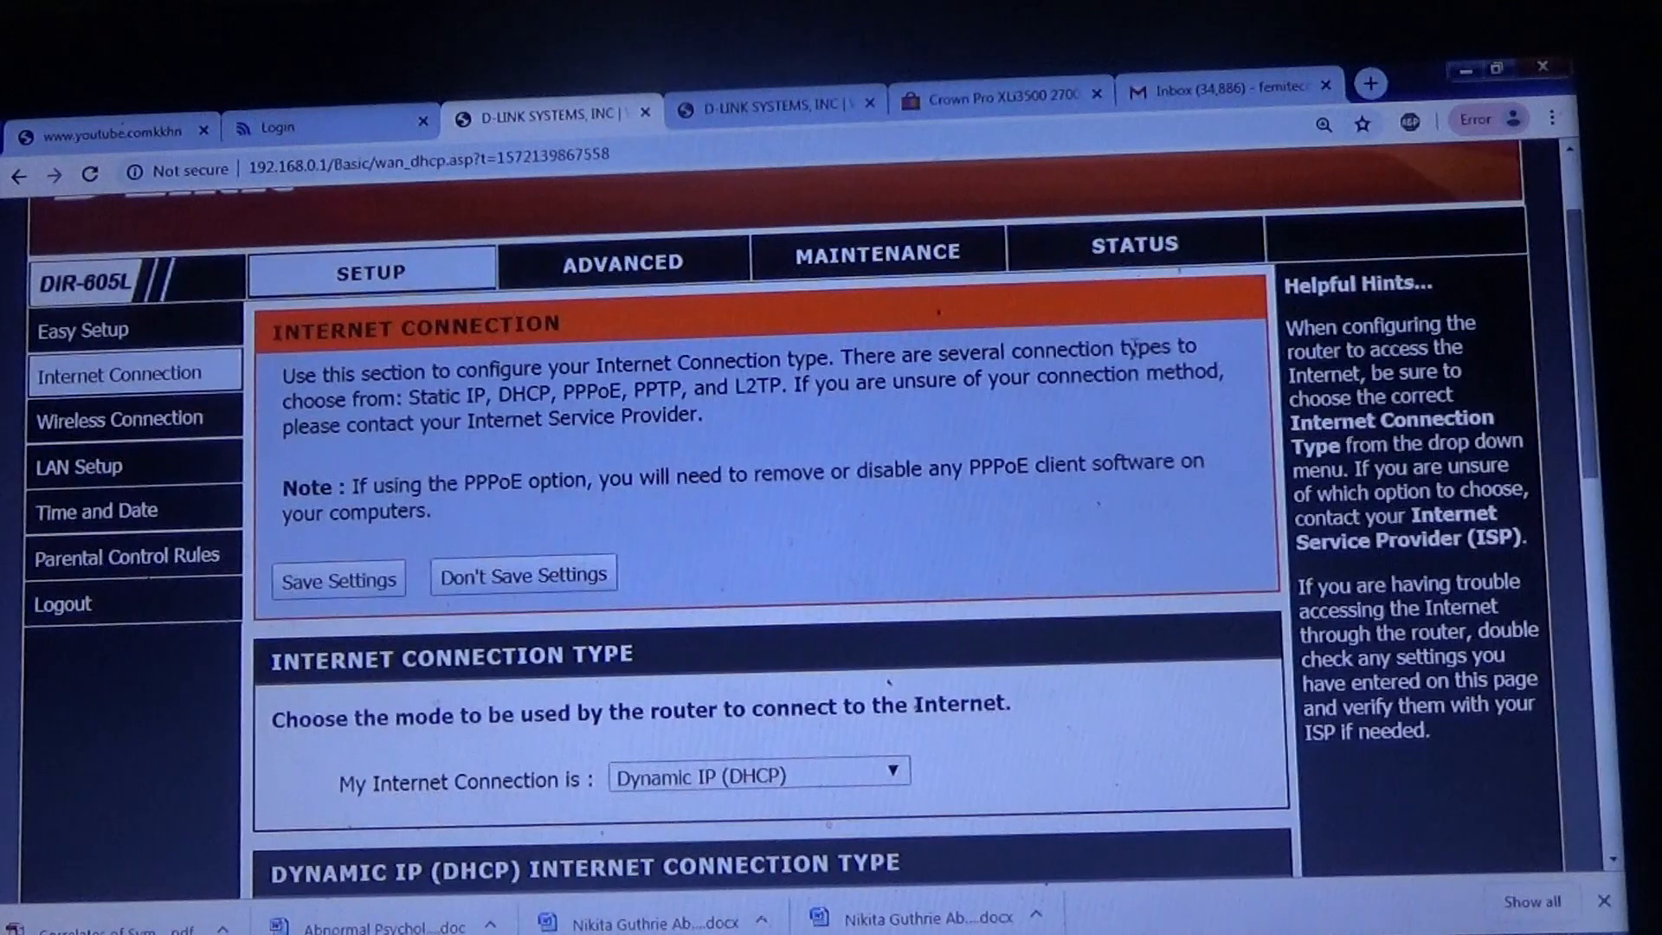
pyautogui.click(119, 419)
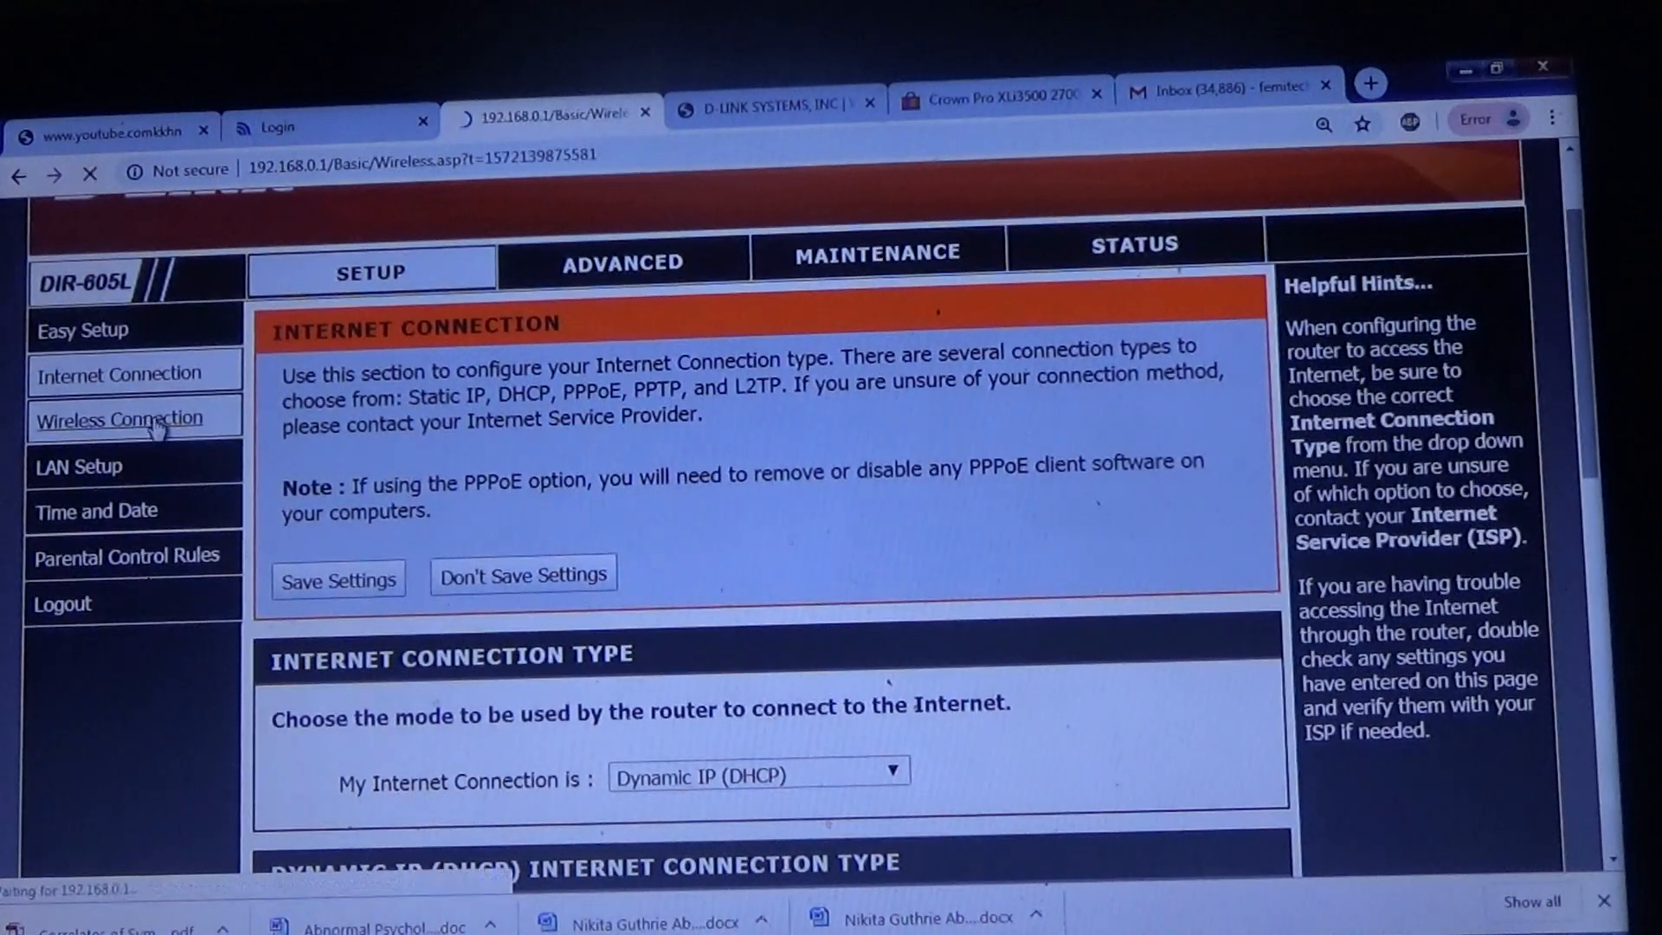
pyautogui.click(118, 405)
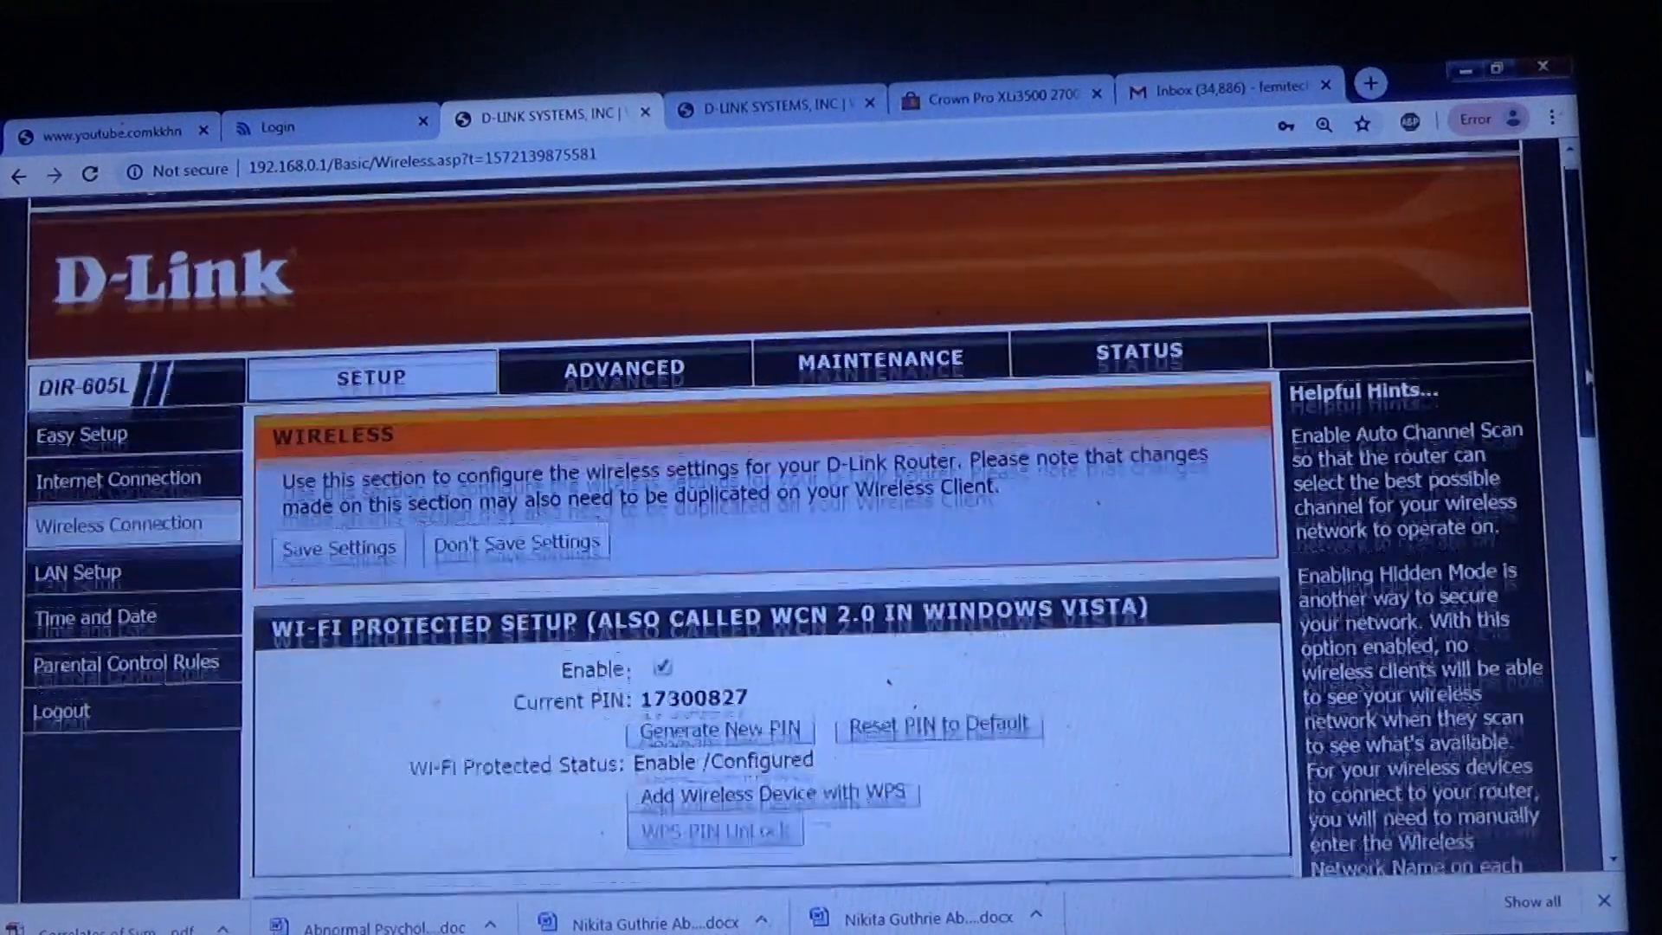
pyautogui.scroll(-3)
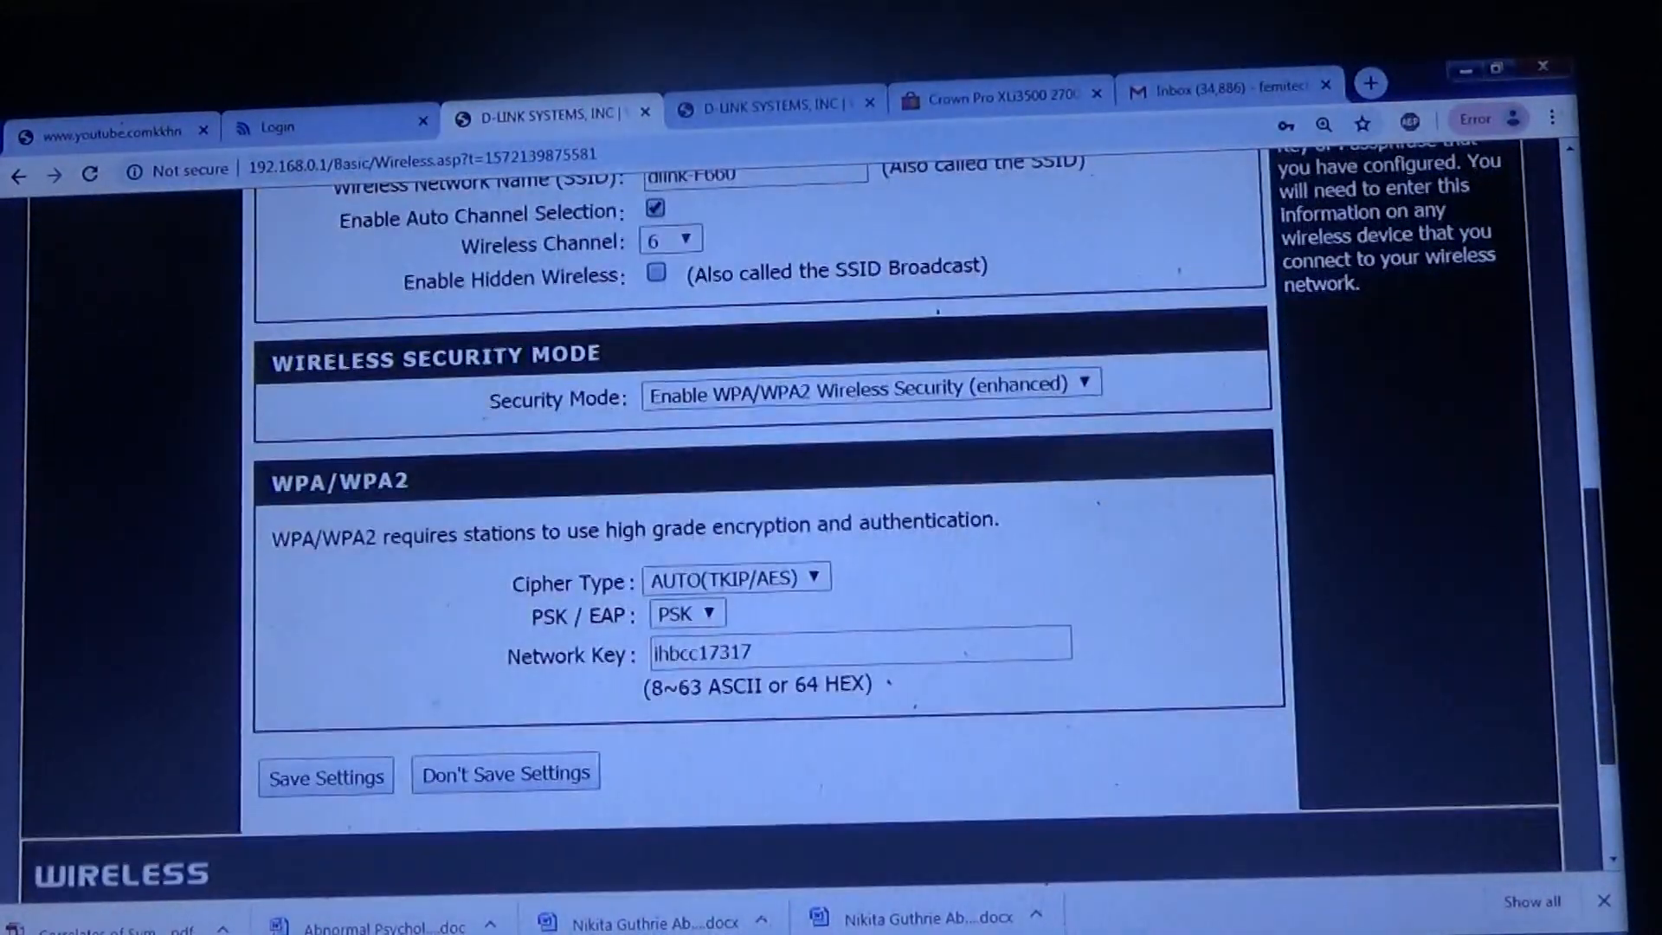
pyautogui.scroll(-3)
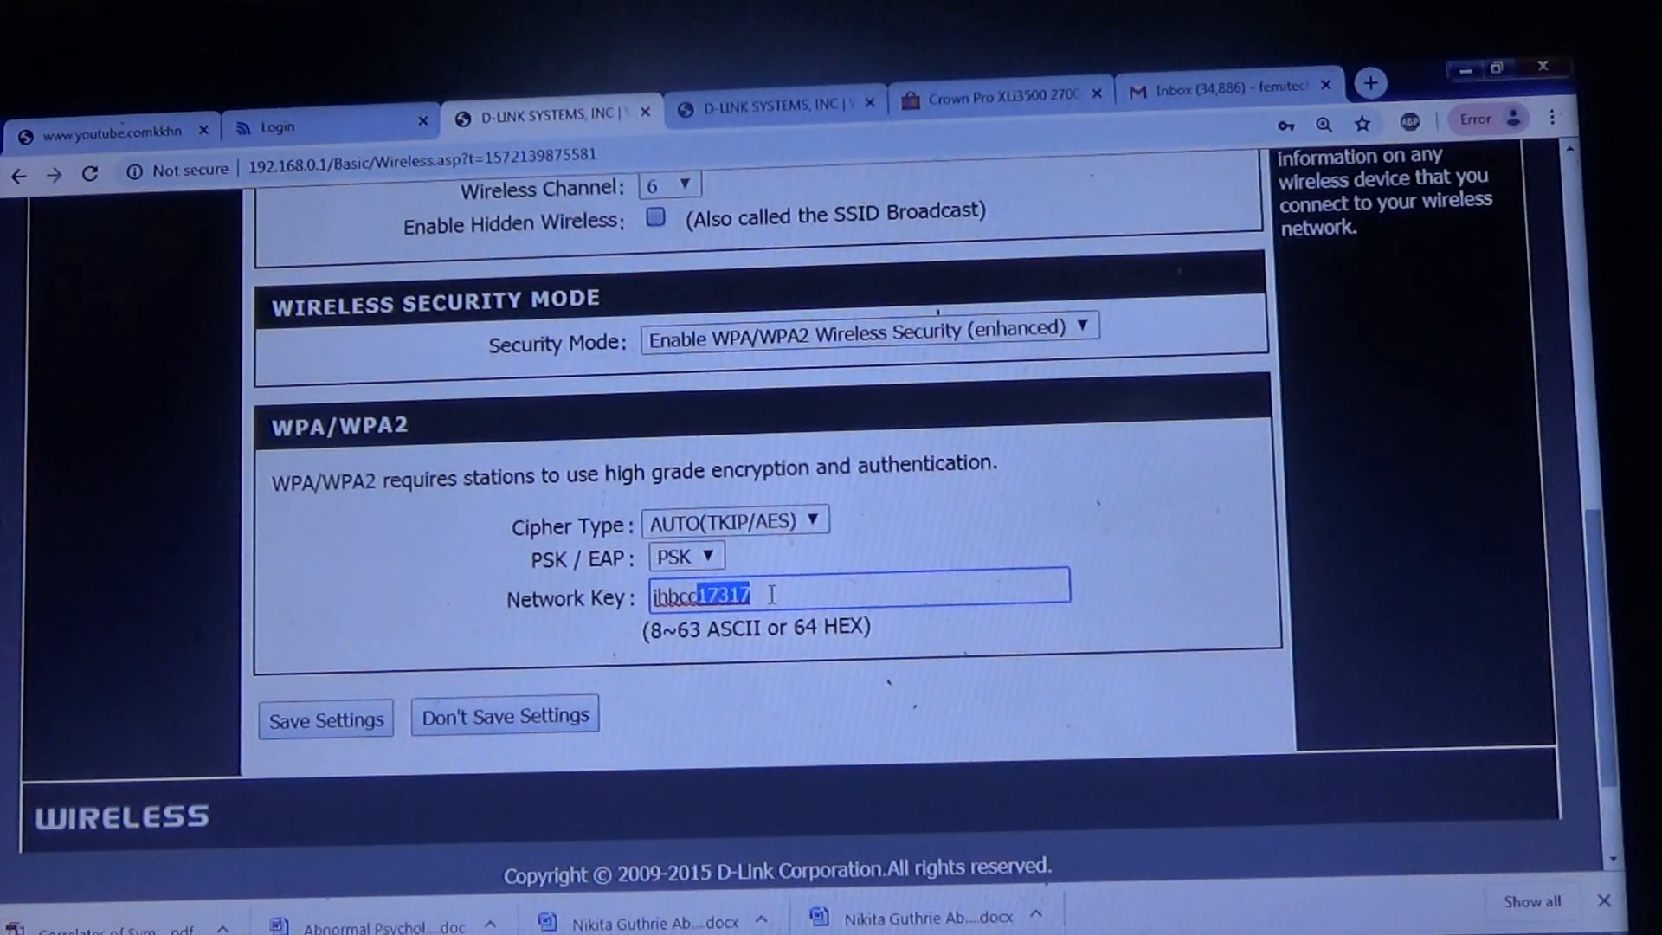
pyautogui.click(857, 597)
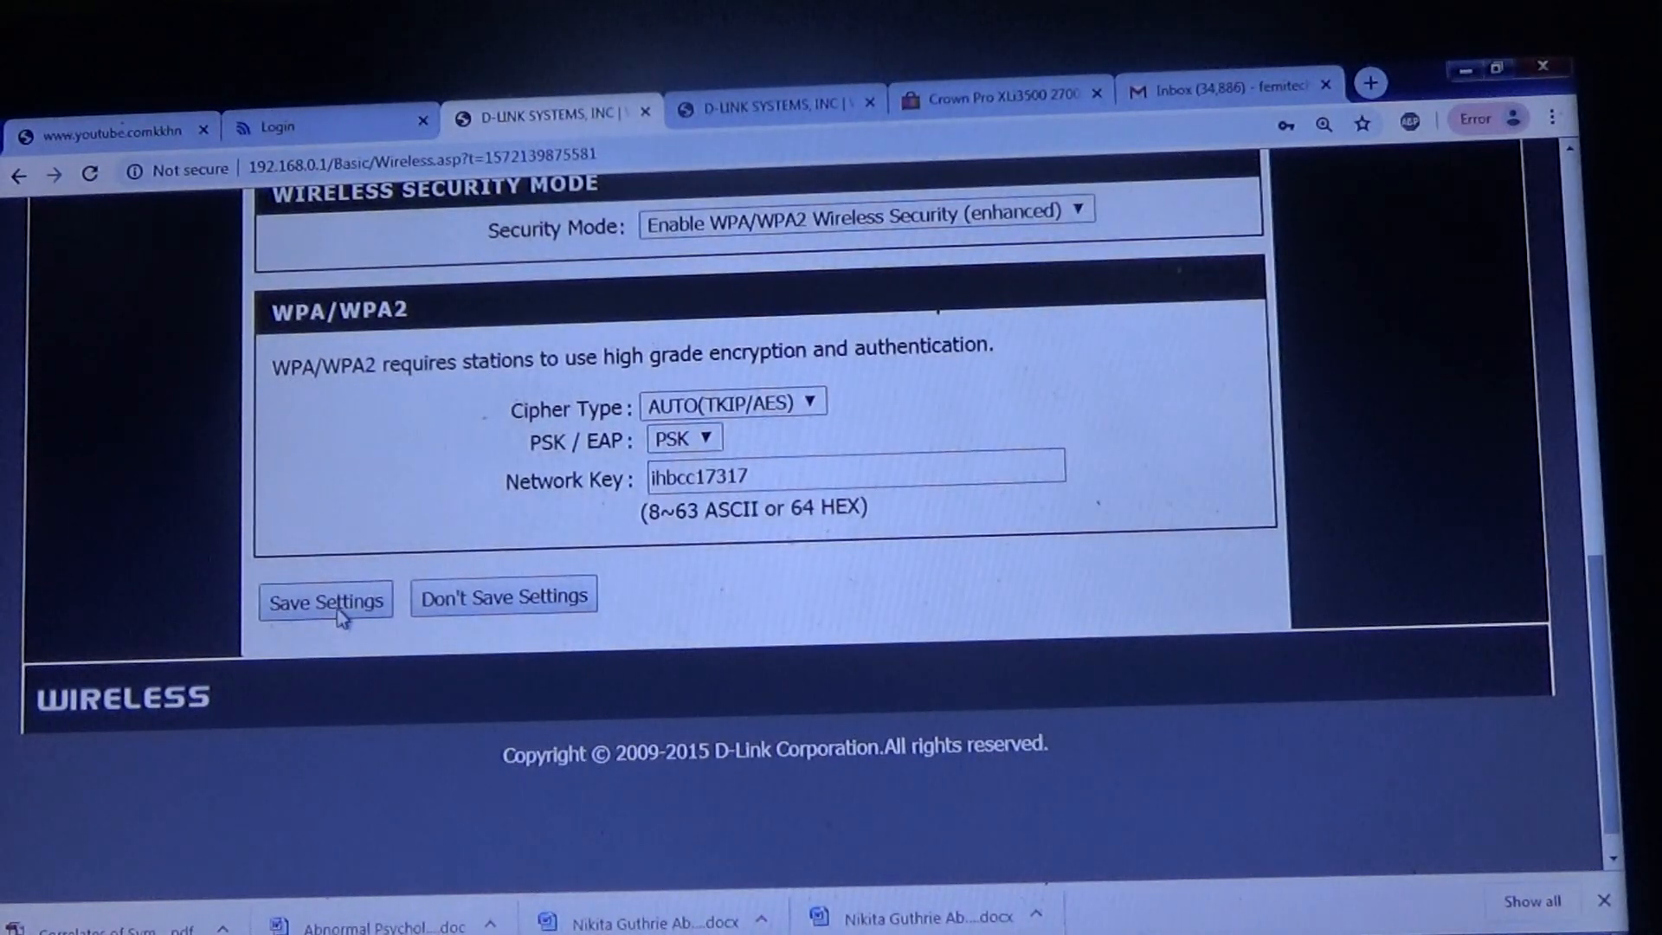
# - Save the wireless settings and reboot the router now to apply them
pyautogui.click(324, 598)
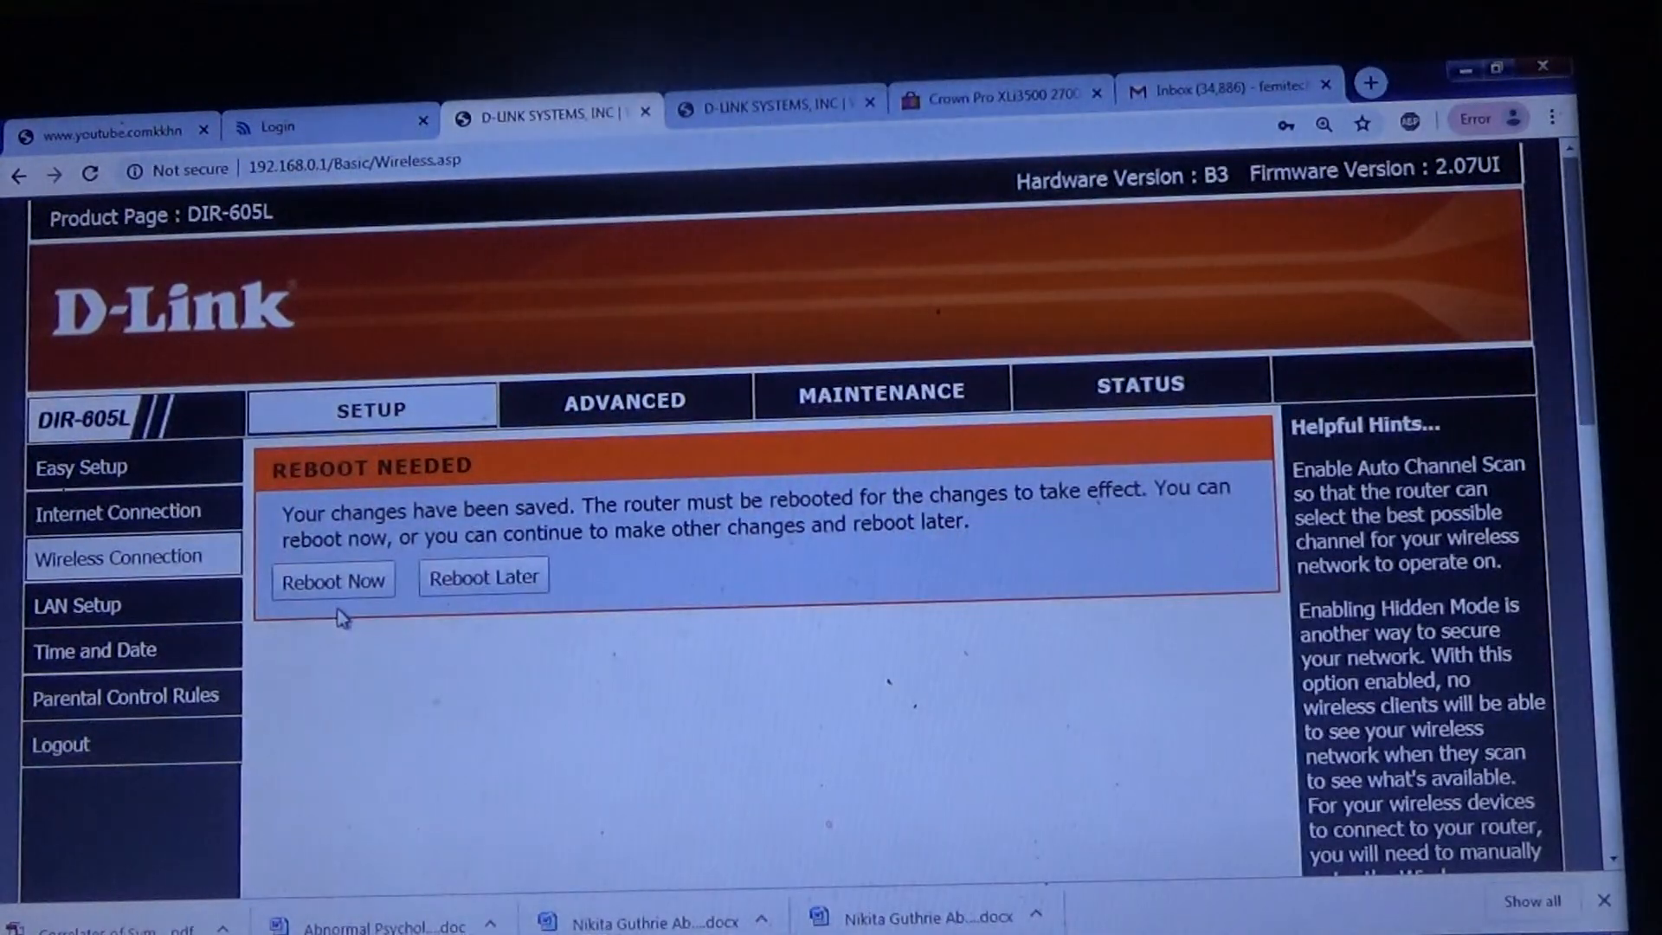
pyautogui.moveTo(483, 578)
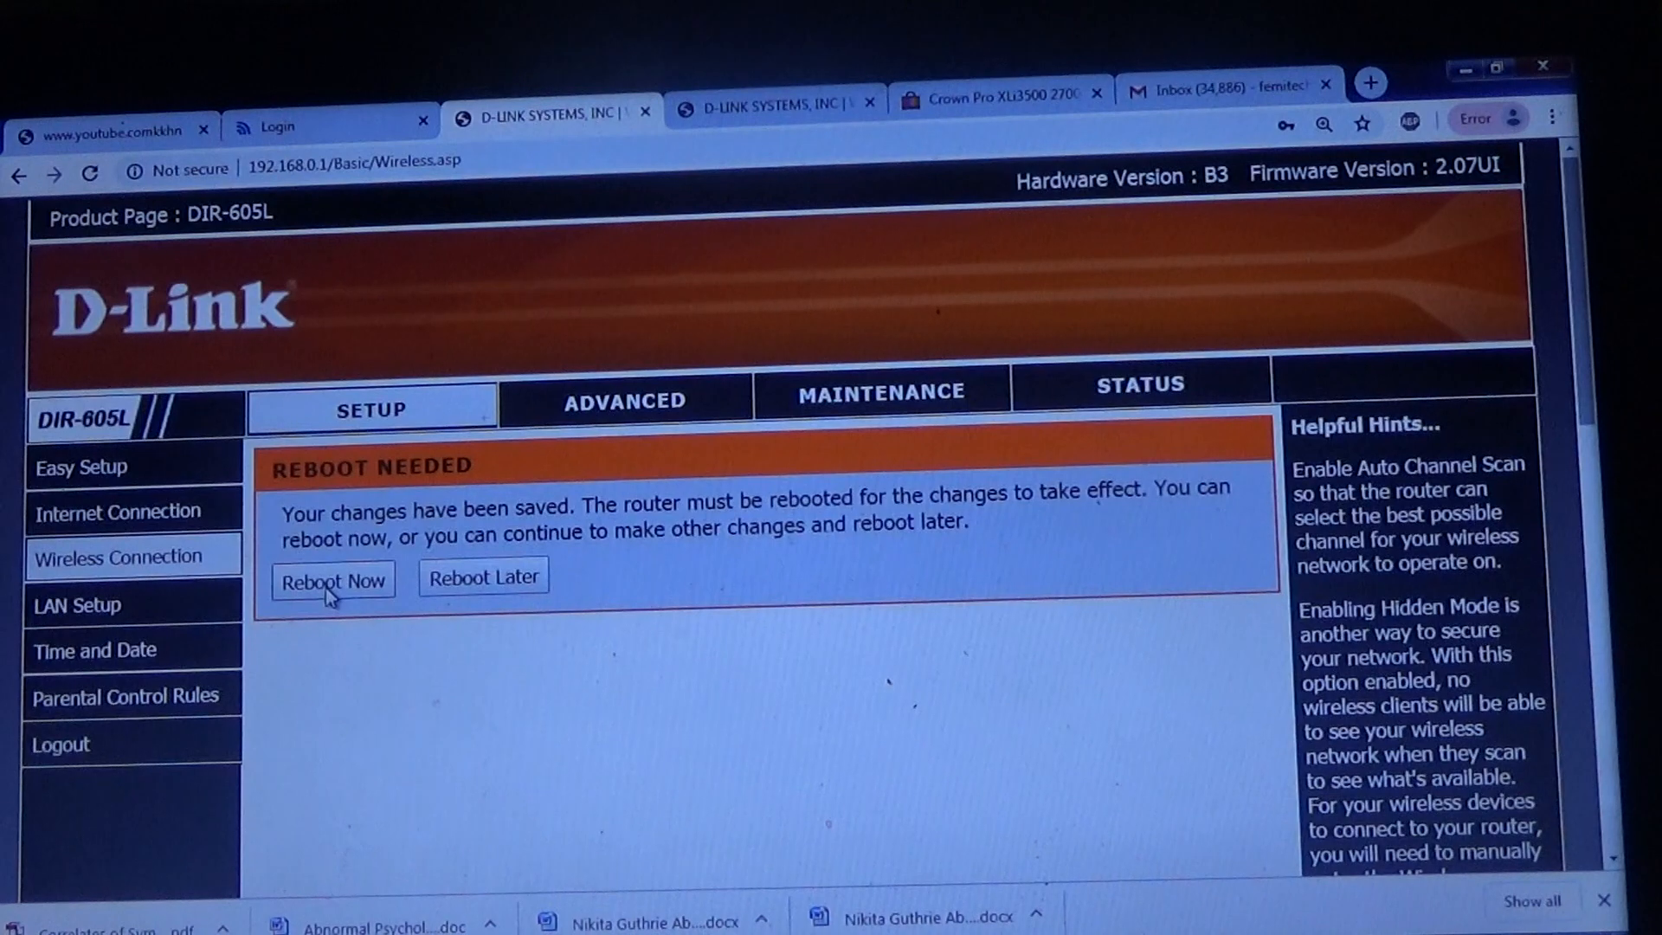
pyautogui.click(332, 580)
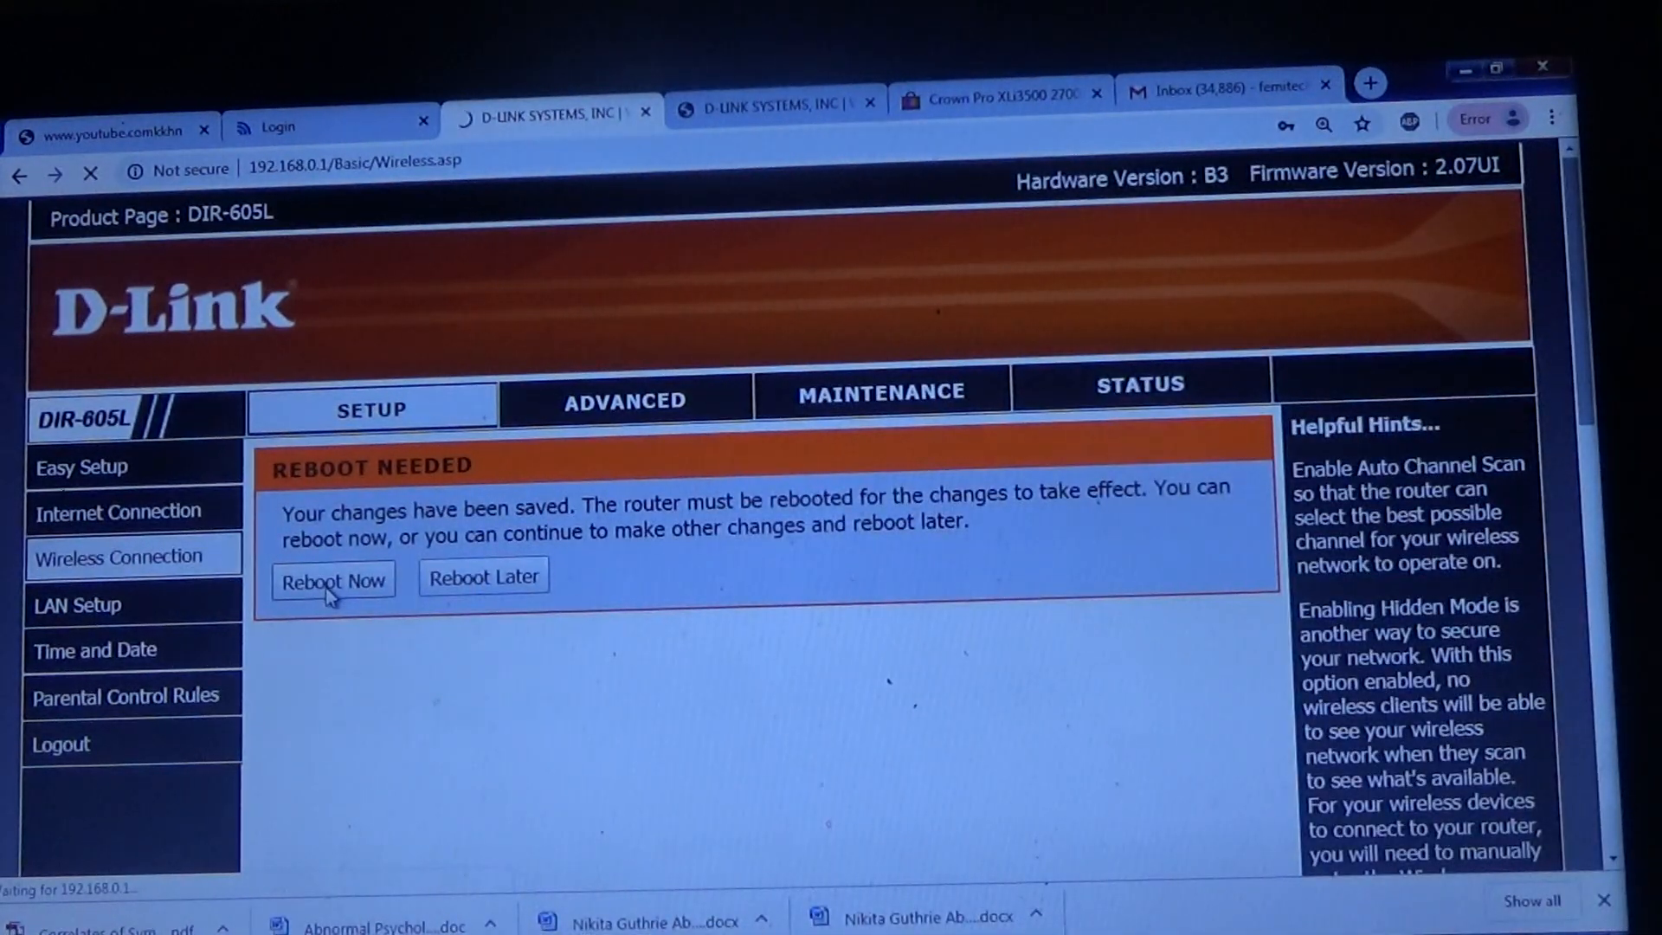
pyautogui.click(332, 580)
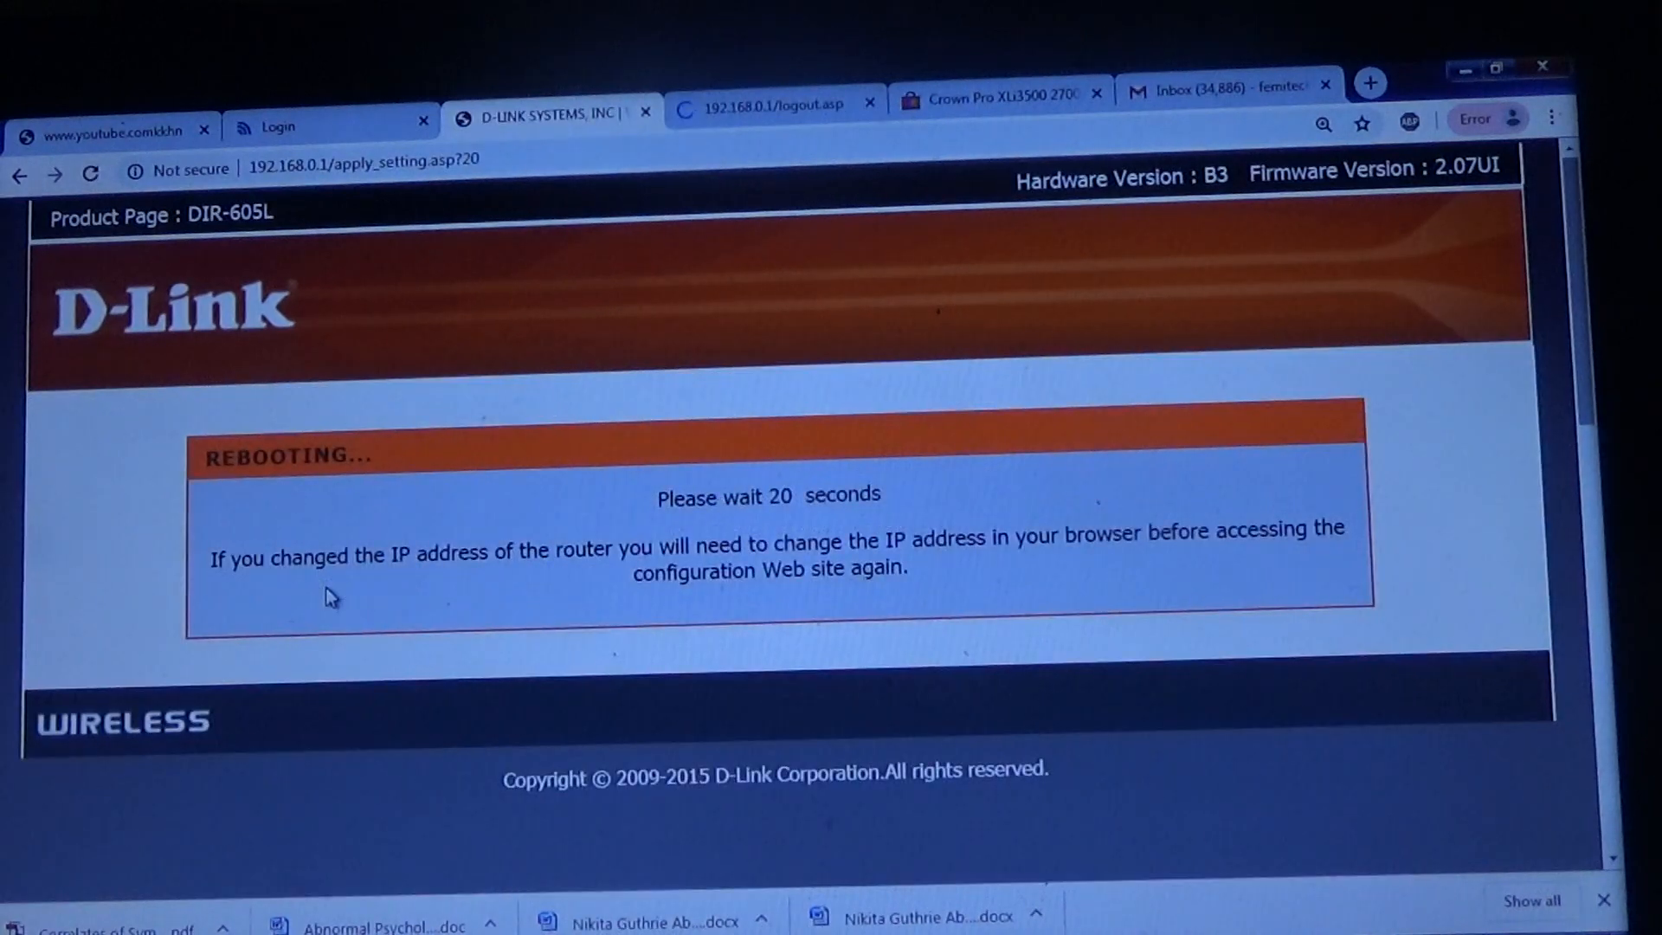